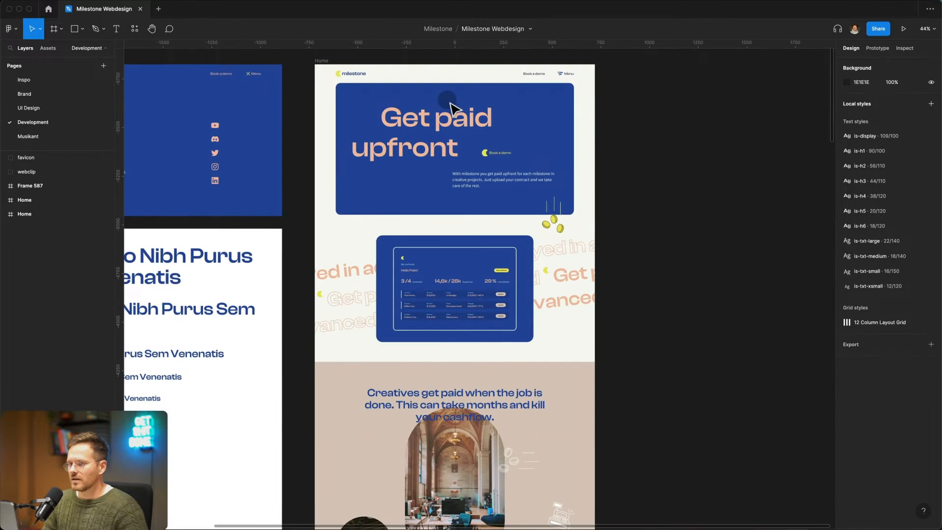
Select the Home frame to view its 'Get paid upfront' hero section
{"action": "left_click", "coordinate": [321, 65]}
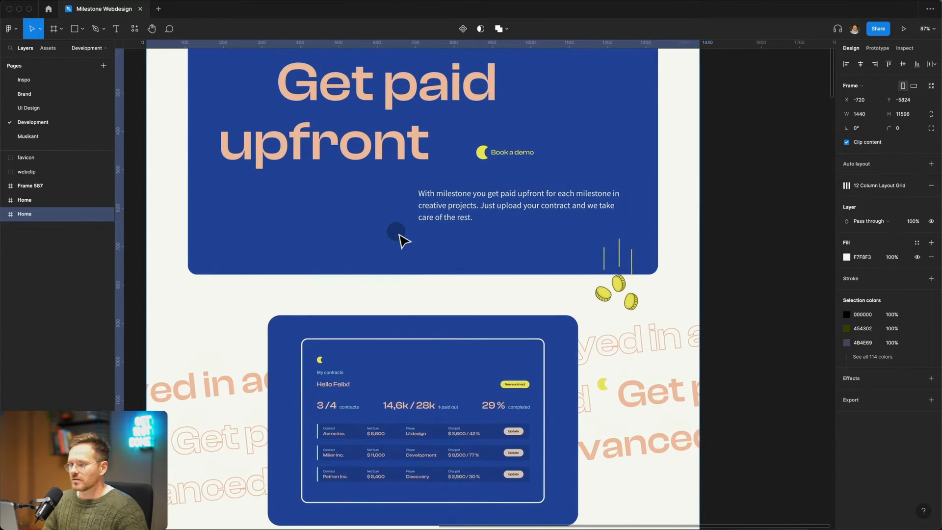
Scroll the Home frame past Creatives, audience cards and 'It's easy as cake' to 'Why rely on Milestone'
{"action": "scroll", "scroll_direction": "down", "scroll_amount": 3}
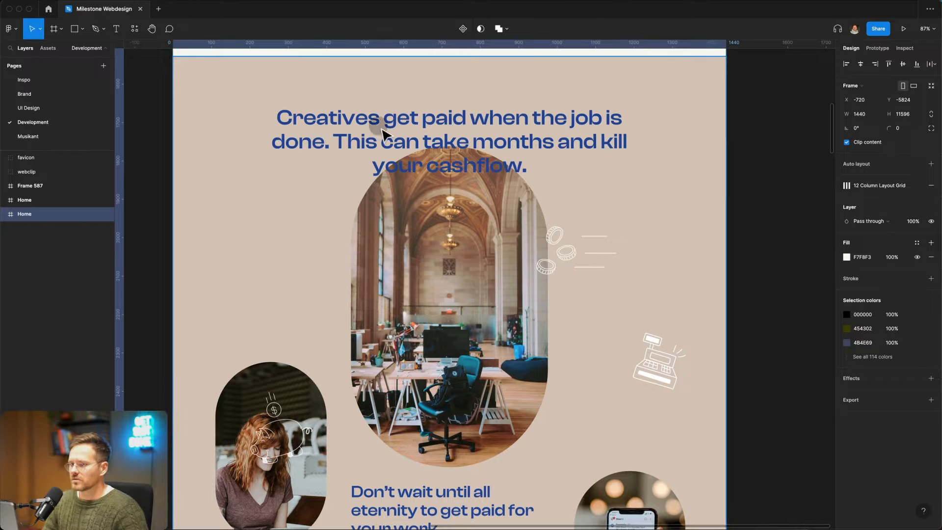
{"action": "scroll", "scroll_direction": "down", "scroll_amount": 3}
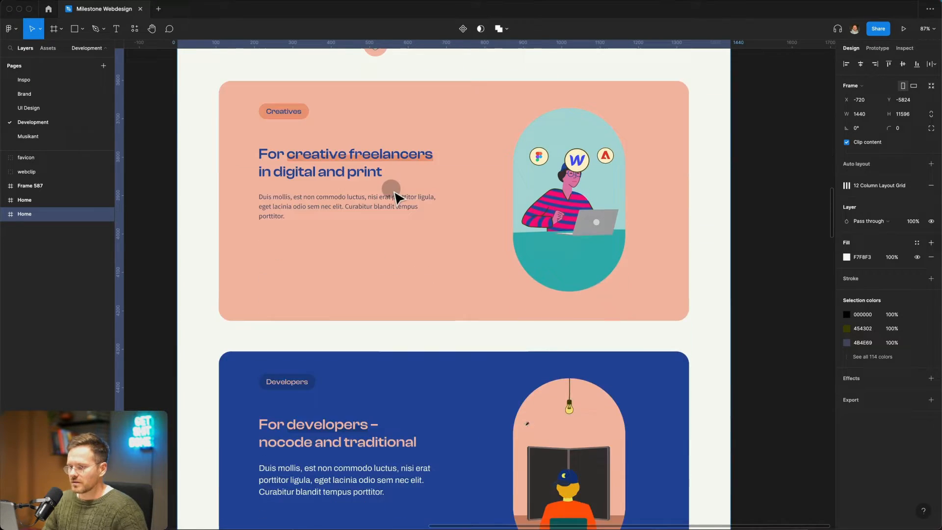
{"action": "scroll", "scroll_direction": "down", "scroll_amount": 3}
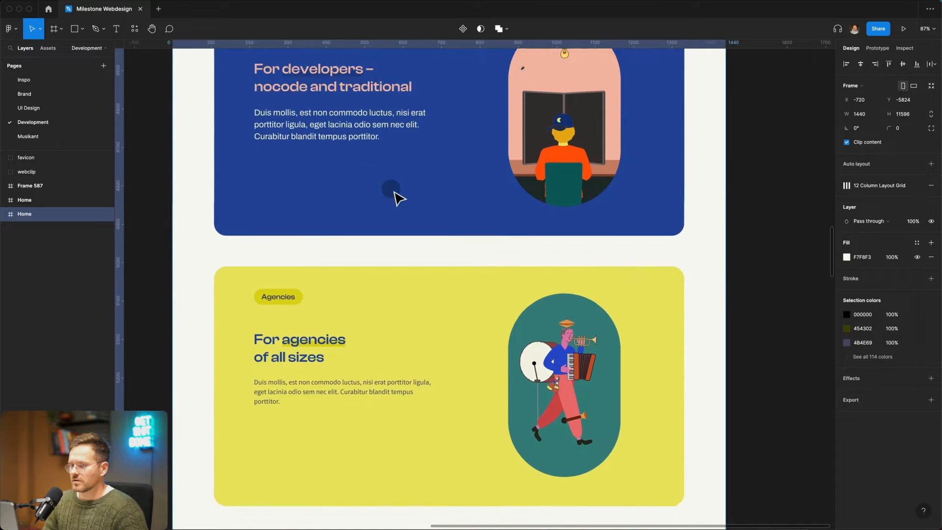
{"action": "scroll", "scroll_direction": "down", "scroll_amount": 3}
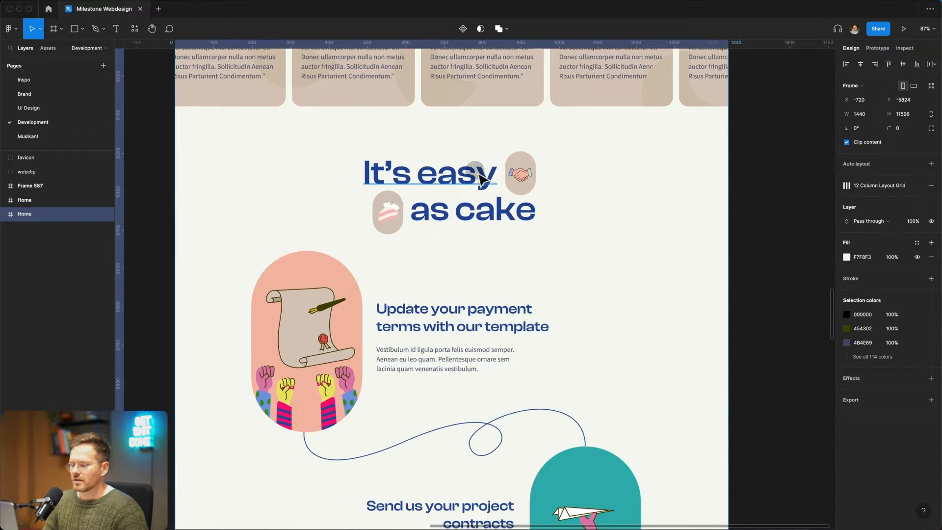
{"action": "scroll", "scroll_direction": "down", "scroll_amount": 3}
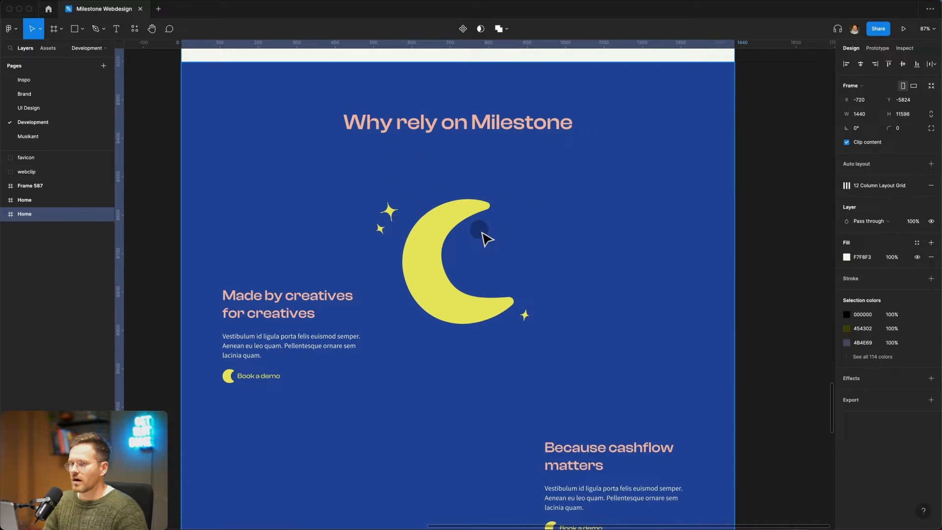
{"action": "scroll", "scroll_direction": "down", "scroll_amount": 3}
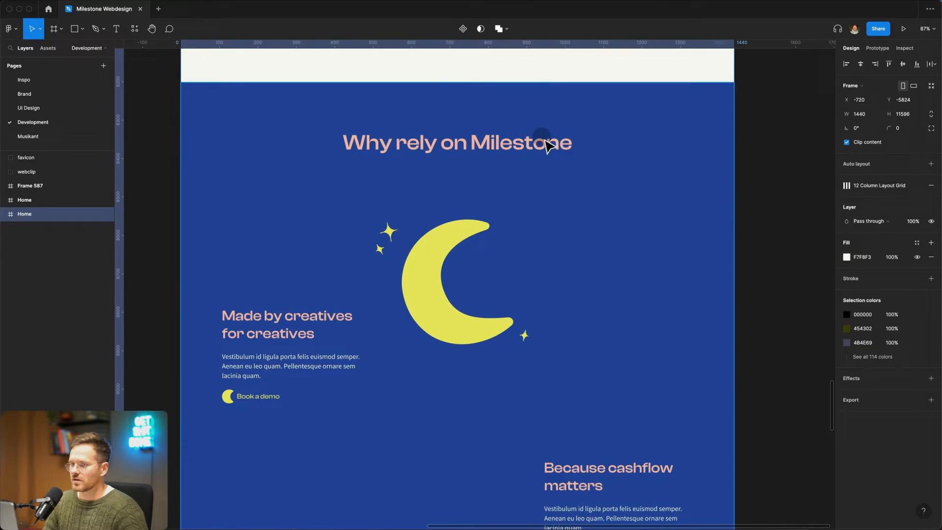
{"action": "scroll", "scroll_direction": "down", "scroll_amount": 3}
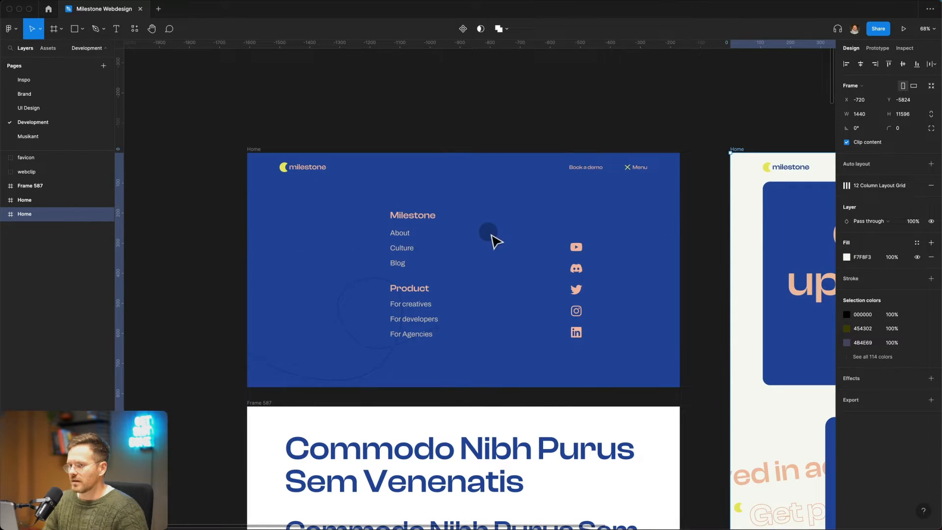
{"action": "mouse_move", "coordinate": [547, 225]}
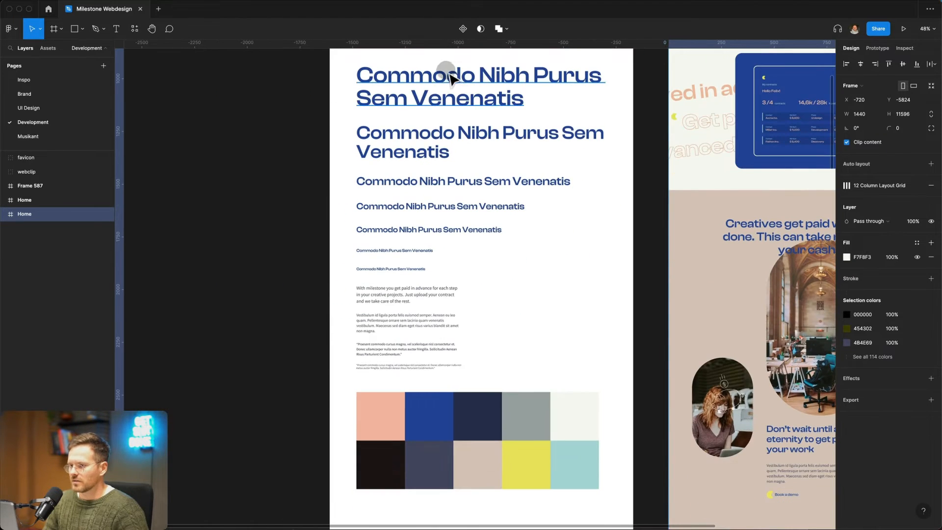
{"action": "mouse_move", "coordinate": [402, 117]}
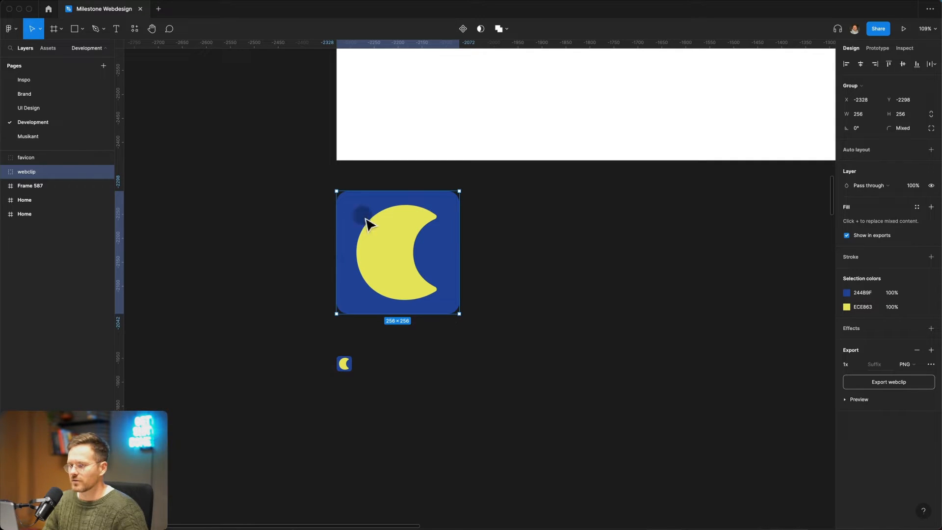
{"action": "mouse_move", "coordinate": [298, 267]}
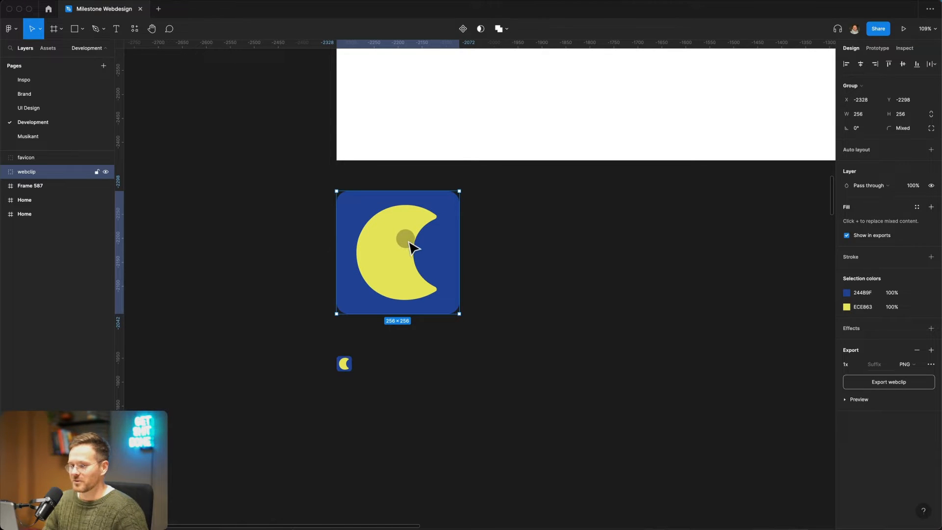
Deselect the moon webclip icon and switch to the Inspo page
{"action": "left_click", "coordinate": [268, 333]}
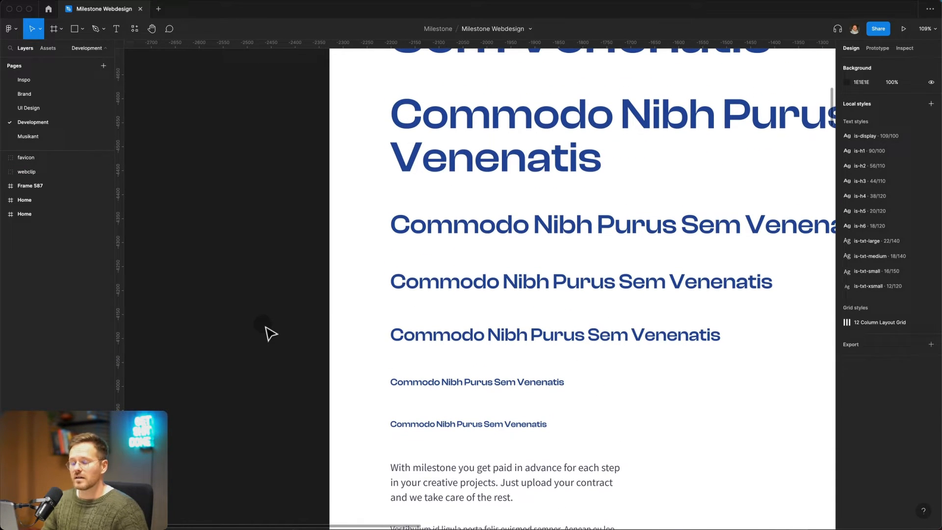
{"action": "left_click", "coordinate": [24, 79]}
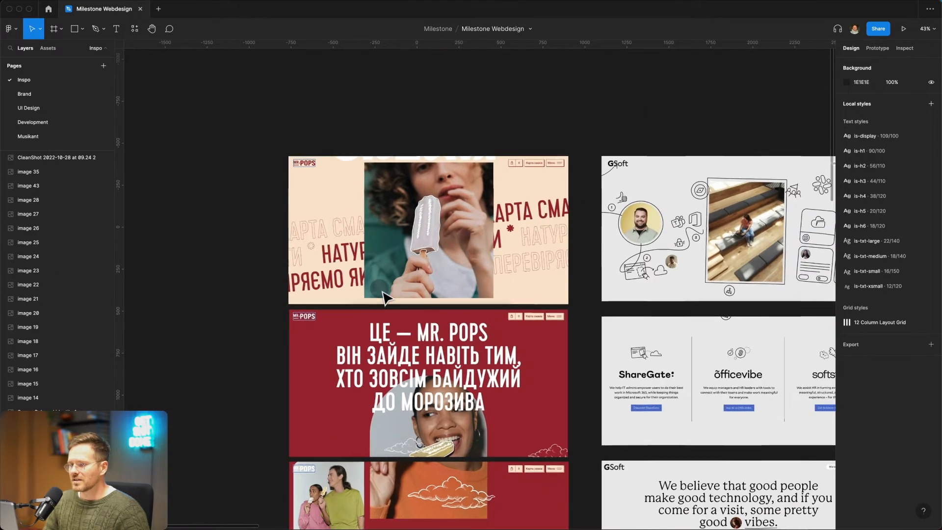
Browse the Mr. Pops, GSoft and Weltio screenshots down to 'Investing made easy'
{"action": "scroll", "scroll_direction": "down", "scroll_amount": 3}
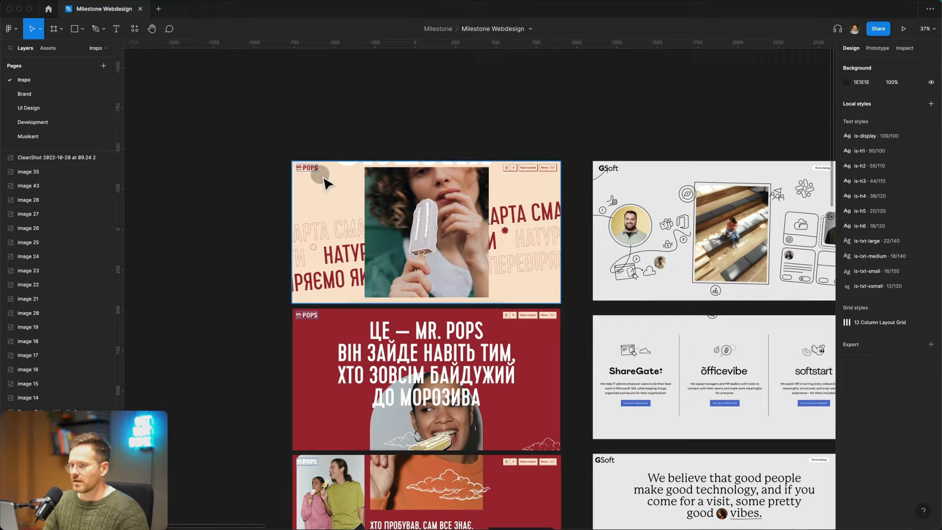
{"action": "scroll", "scroll_direction": "down", "scroll_amount": 3}
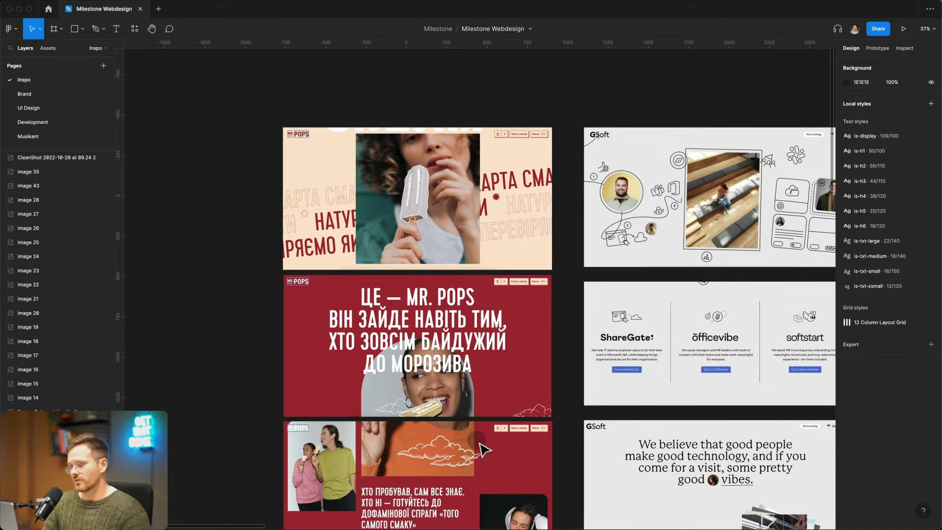
{"action": "scroll", "scroll_direction": "down", "scroll_amount": 3}
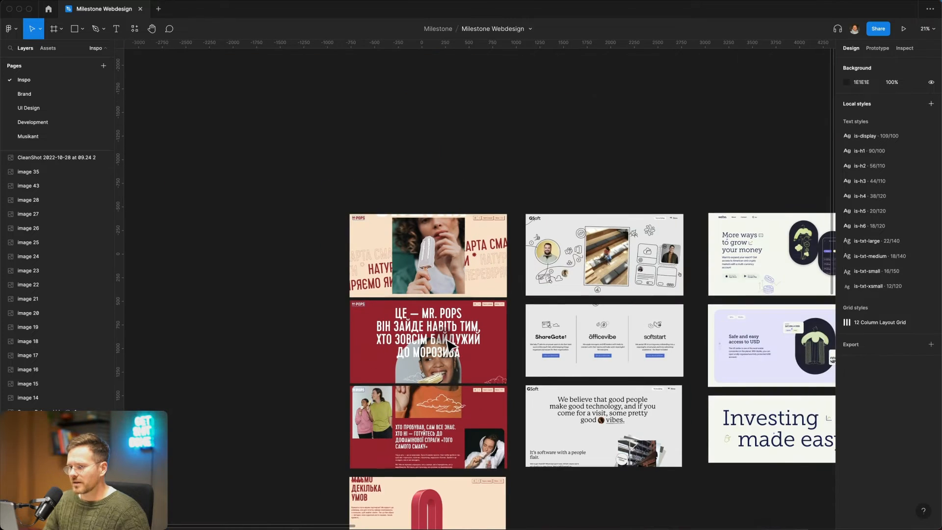
{"action": "scroll", "scroll_direction": "down", "scroll_amount": 3}
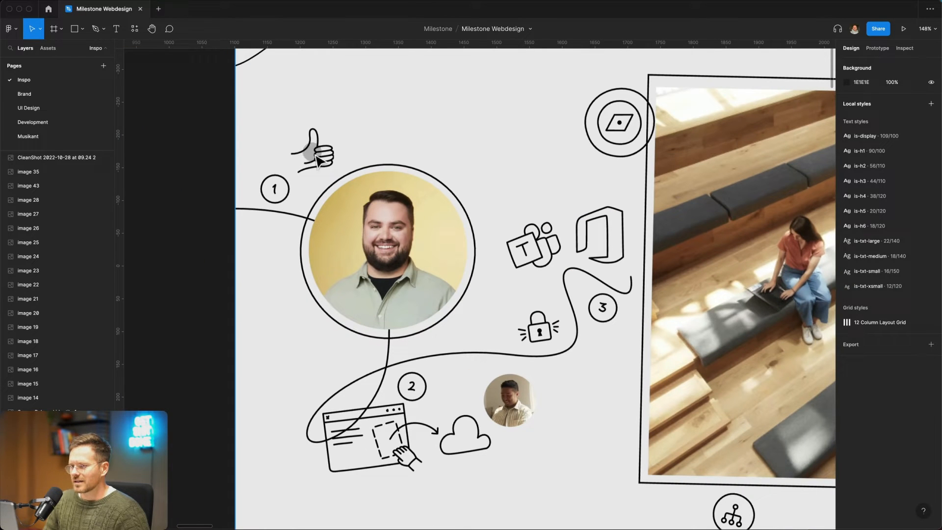
{"action": "mouse_move", "coordinate": [375, 190]}
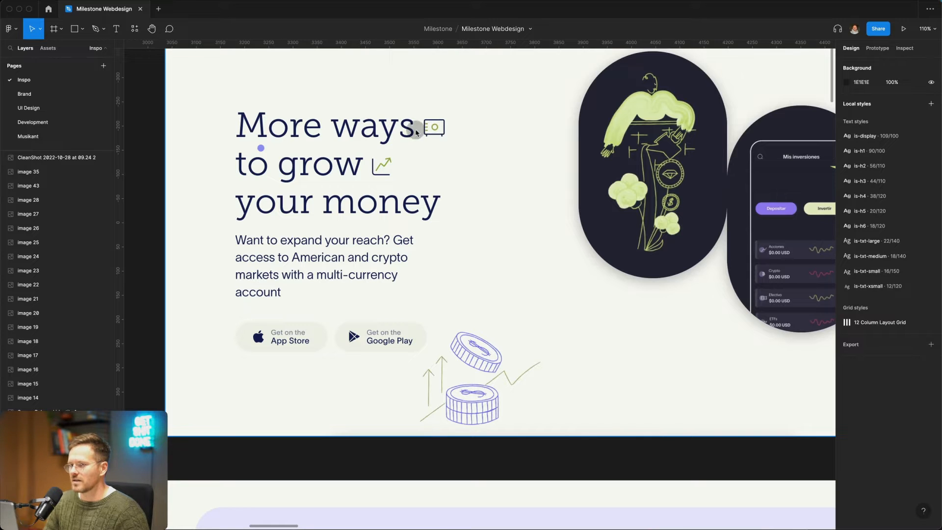
{"action": "mouse_move", "coordinate": [401, 138]}
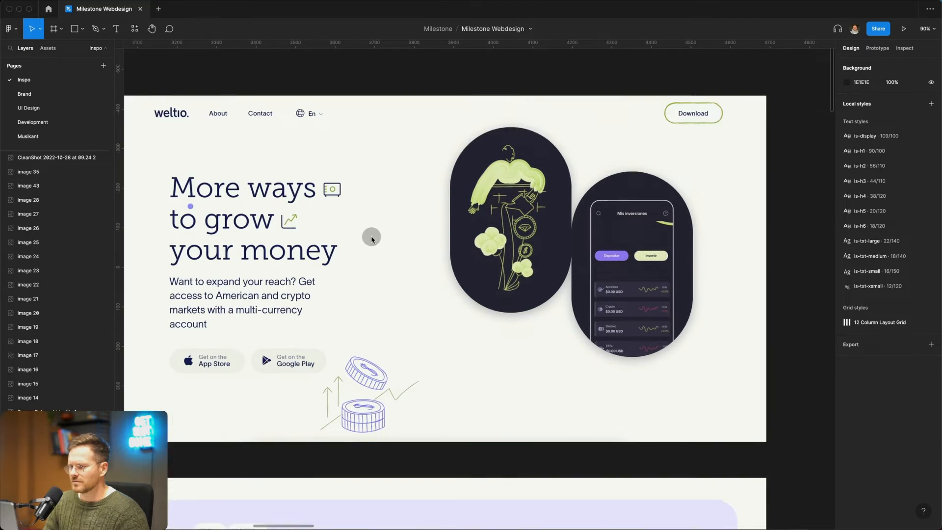
{"action": "scroll", "scroll_direction": "down", "scroll_amount": 3}
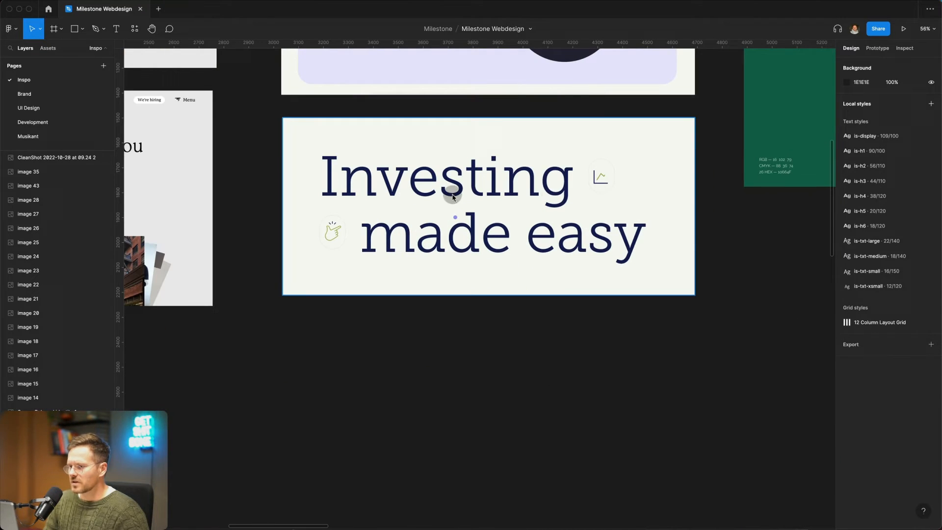
{"action": "mouse_move", "coordinate": [600, 180]}
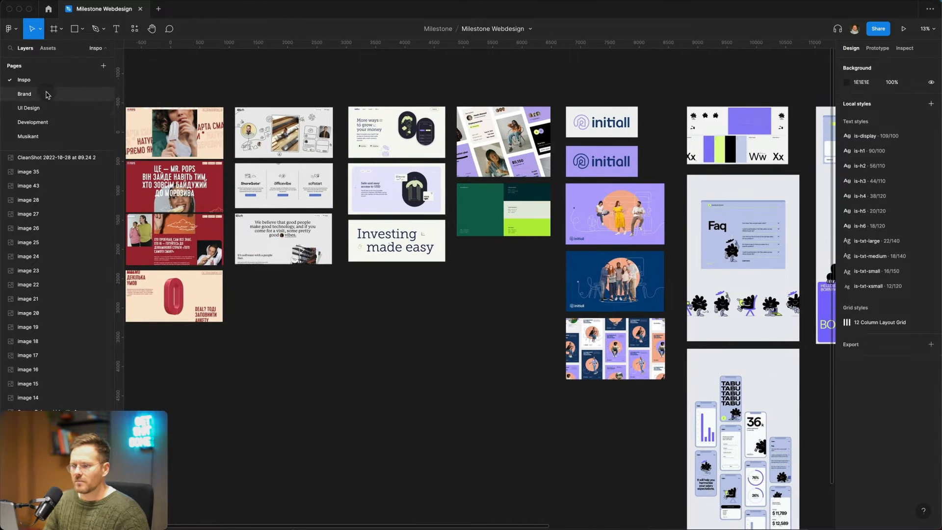
Pass through the UI Design page and return to the Inspo moodboard
{"action": "left_click", "coordinate": [28, 108]}
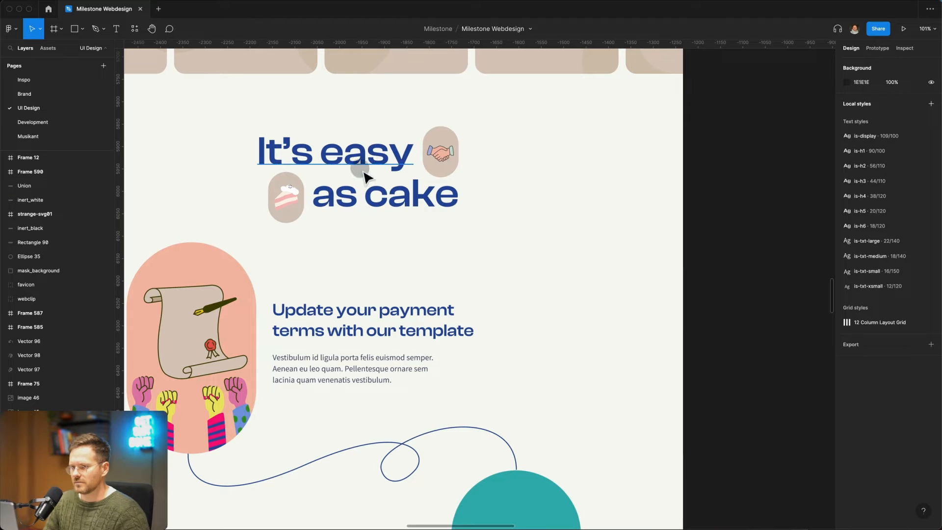
{"action": "left_click", "coordinate": [24, 79]}
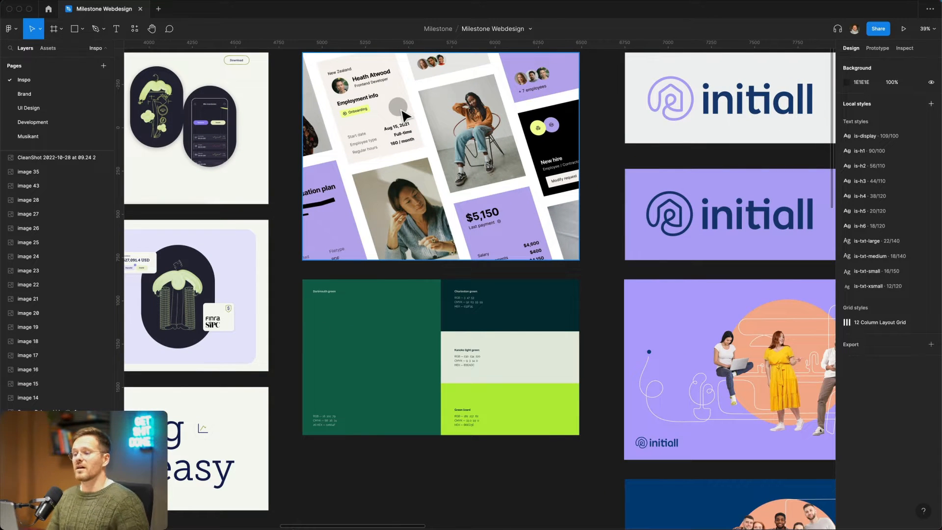
{"action": "mouse_move", "coordinate": [411, 155]}
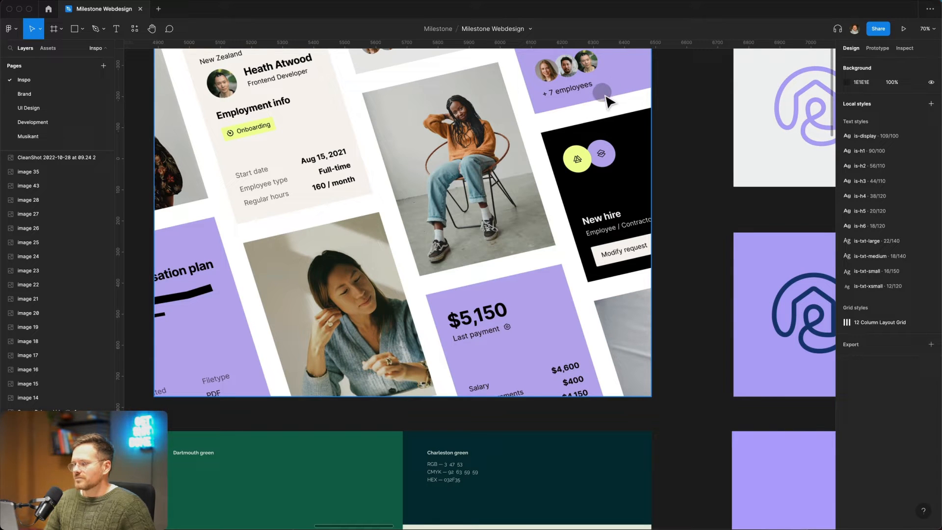
{"action": "mouse_move", "coordinate": [539, 230]}
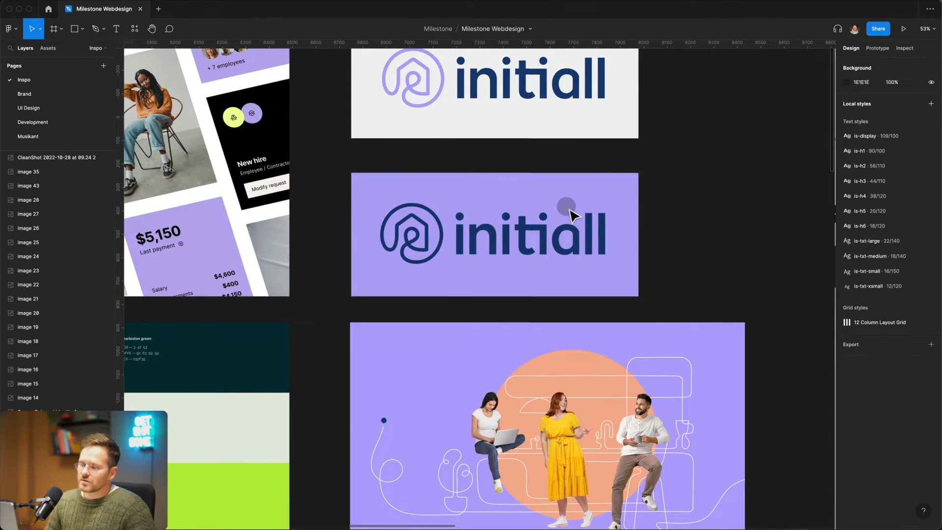
{"action": "scroll", "scroll_direction": "down", "scroll_amount": 3}
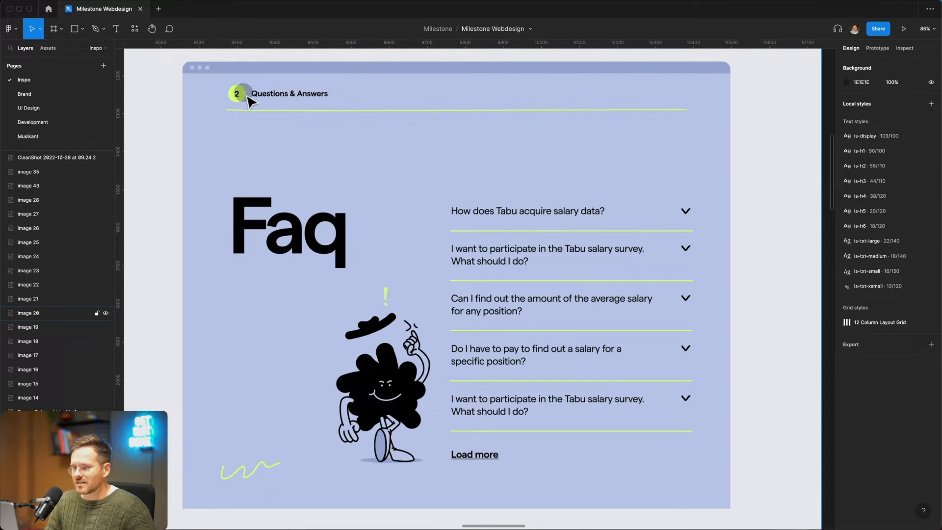
{"action": "mouse_move", "coordinate": [282, 112]}
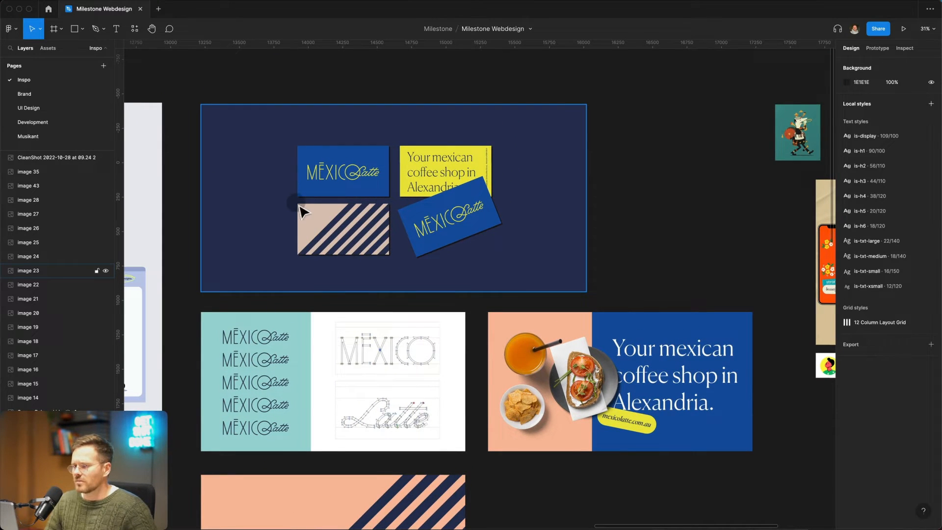
{"action": "scroll", "scroll_direction": "down", "scroll_amount": 3}
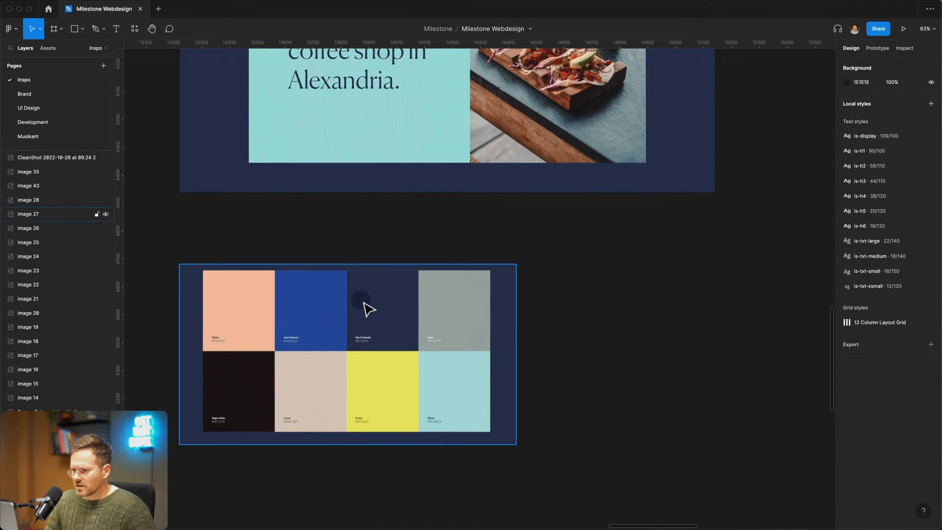
{"action": "scroll", "scroll_direction": "down", "scroll_amount": 3}
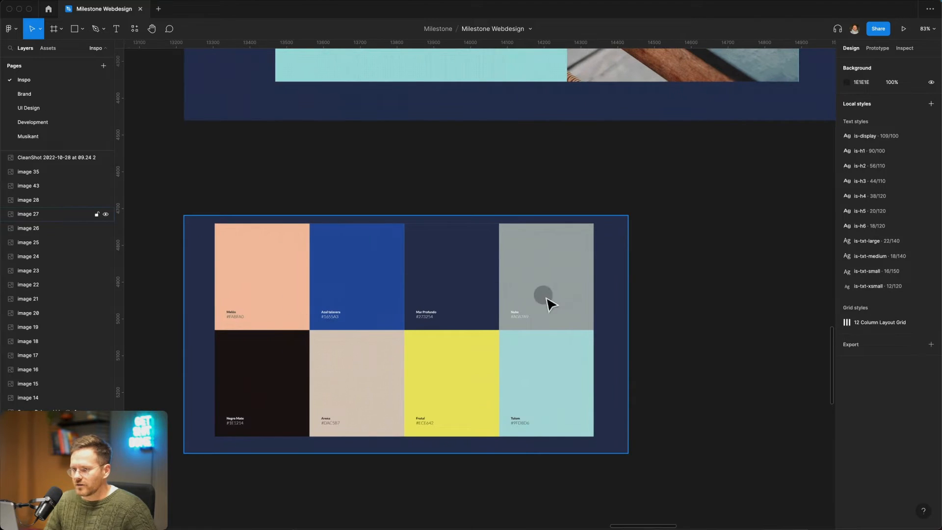
{"action": "mouse_move", "coordinate": [336, 284]}
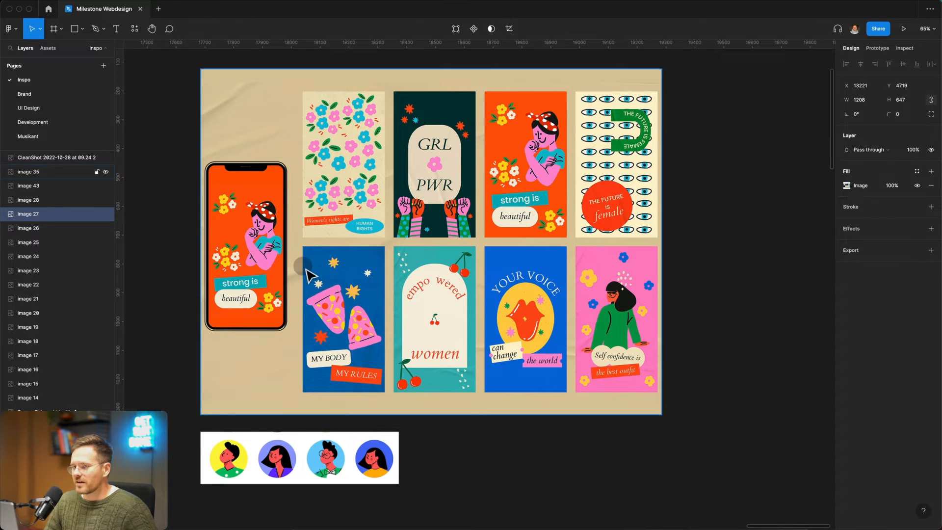
{"action": "mouse_move", "coordinate": [580, 129]}
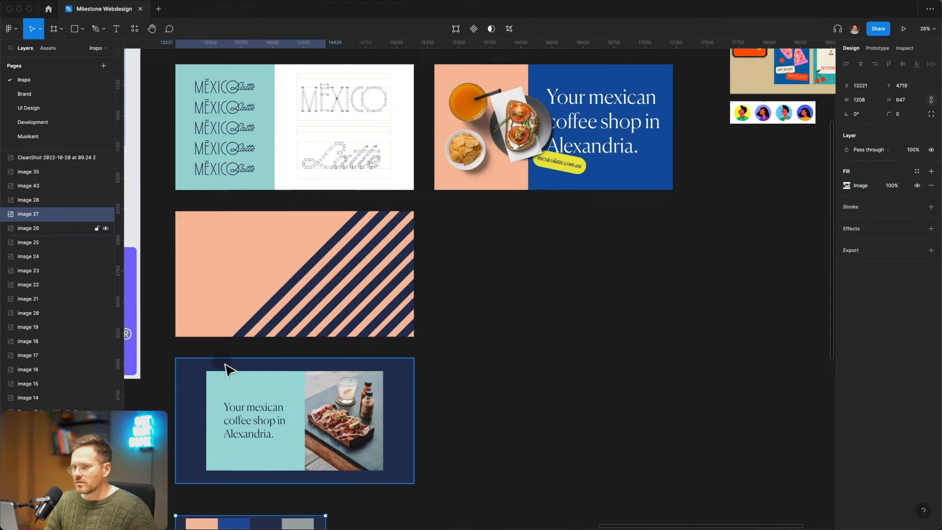
Switch to the Brand page showing milestone and cashflow logo variations
{"action": "left_click", "coordinate": [25, 93]}
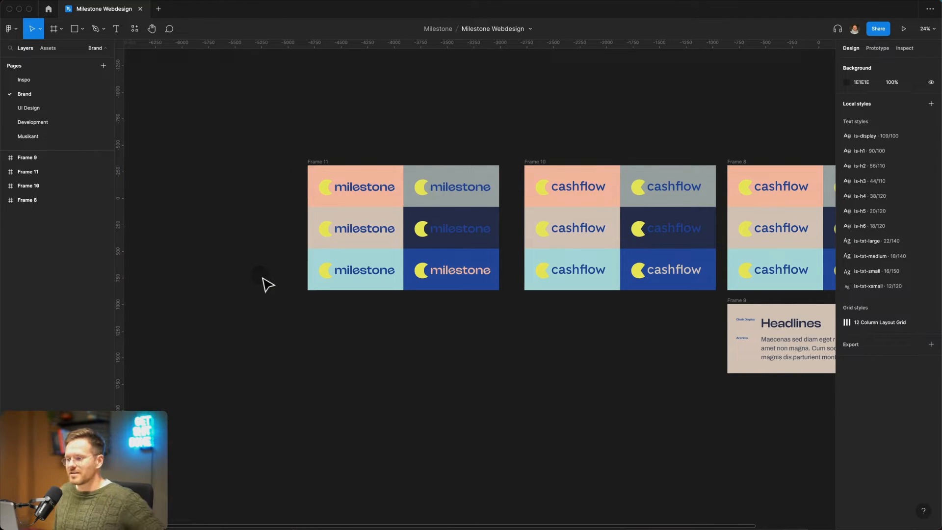
{"action": "left_click", "coordinate": [450, 269]}
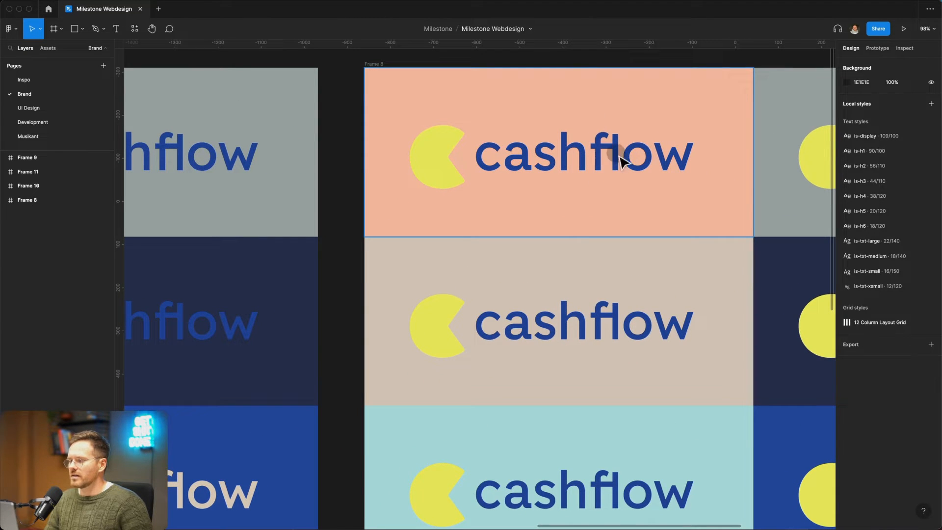
{"action": "mouse_move", "coordinate": [529, 174]}
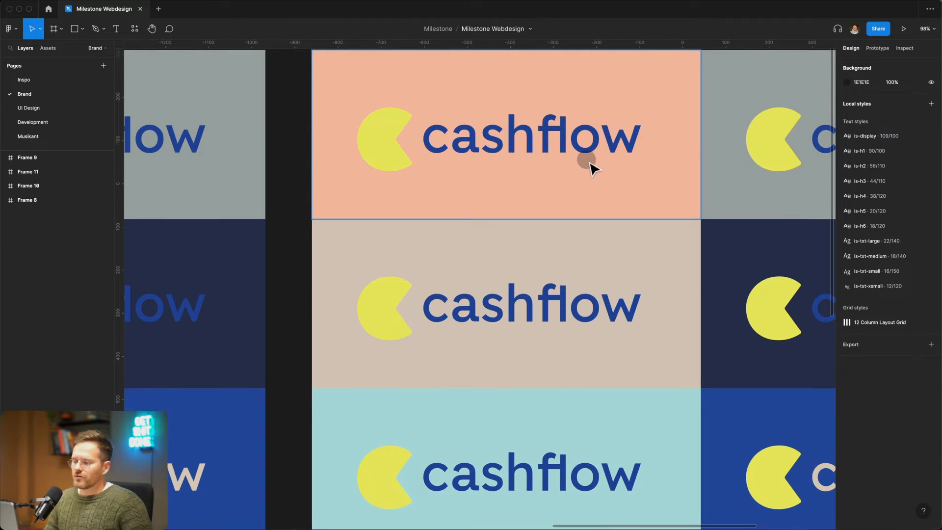
{"action": "mouse_move", "coordinate": [403, 124]}
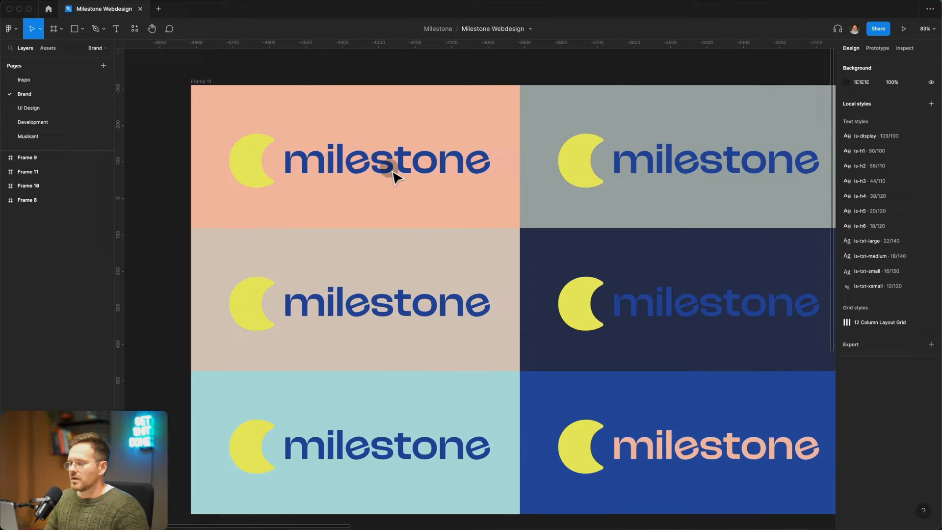
{"action": "scroll", "scroll_direction": "down", "scroll_amount": 3}
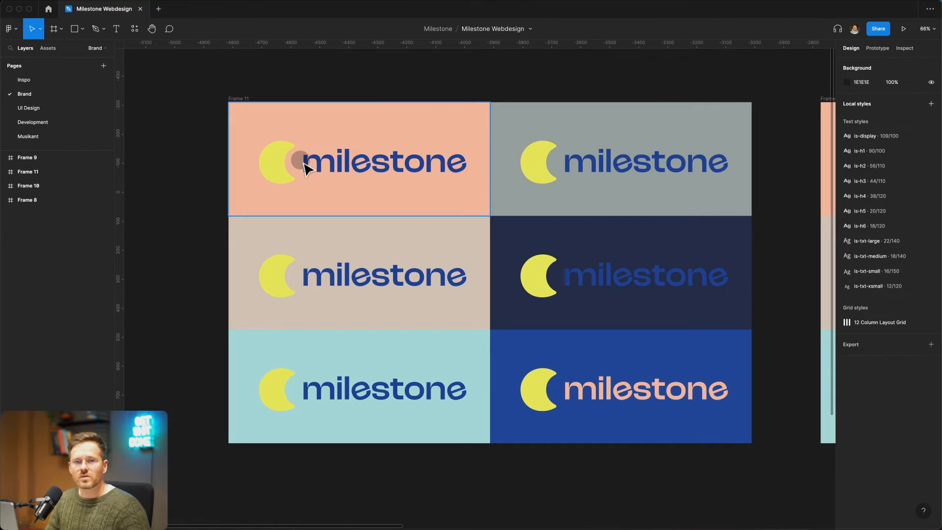
{"action": "mouse_move", "coordinate": [391, 159]}
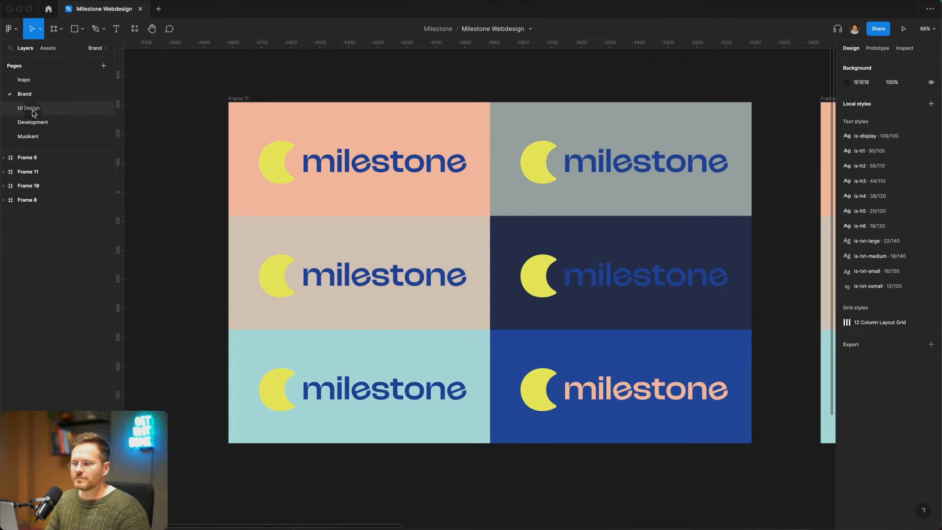
Go via UI Design to the Development page with the homepage design
{"action": "left_click", "coordinate": [28, 108]}
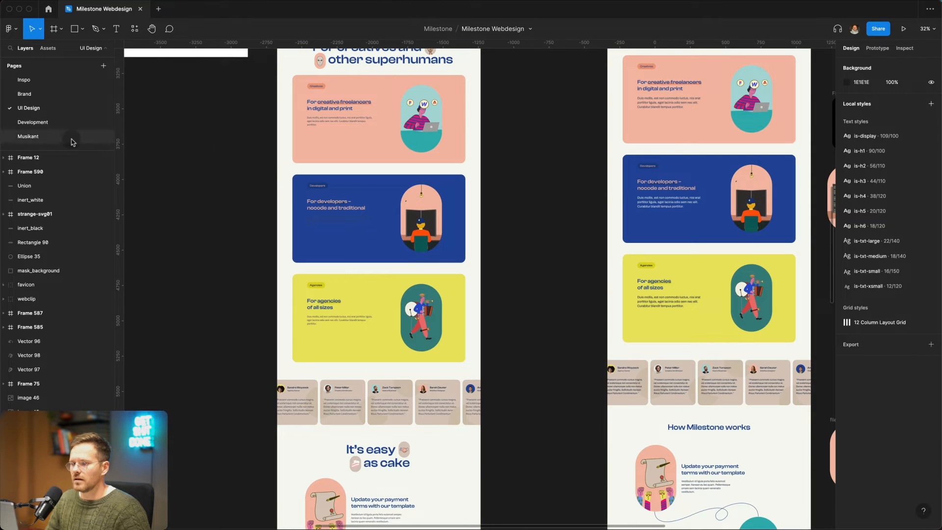
{"action": "left_click", "coordinate": [33, 123]}
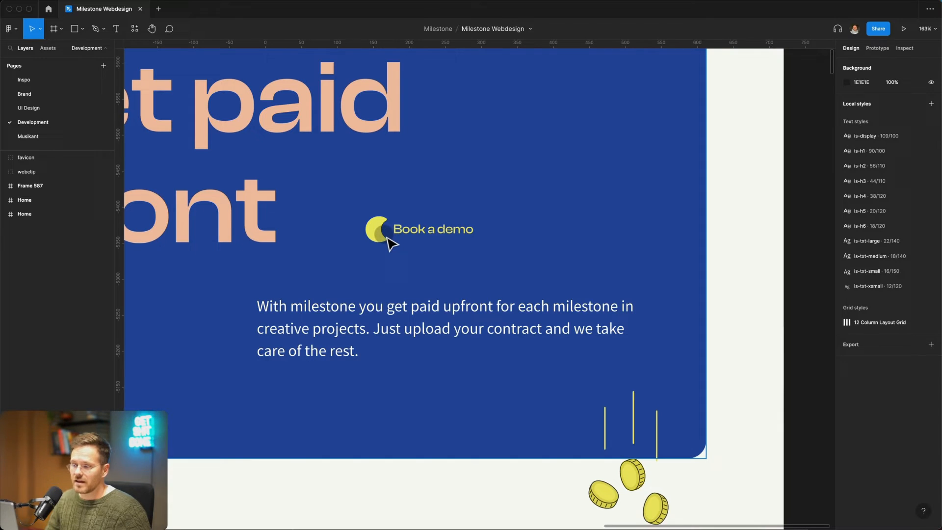
{"action": "mouse_move", "coordinate": [414, 243]}
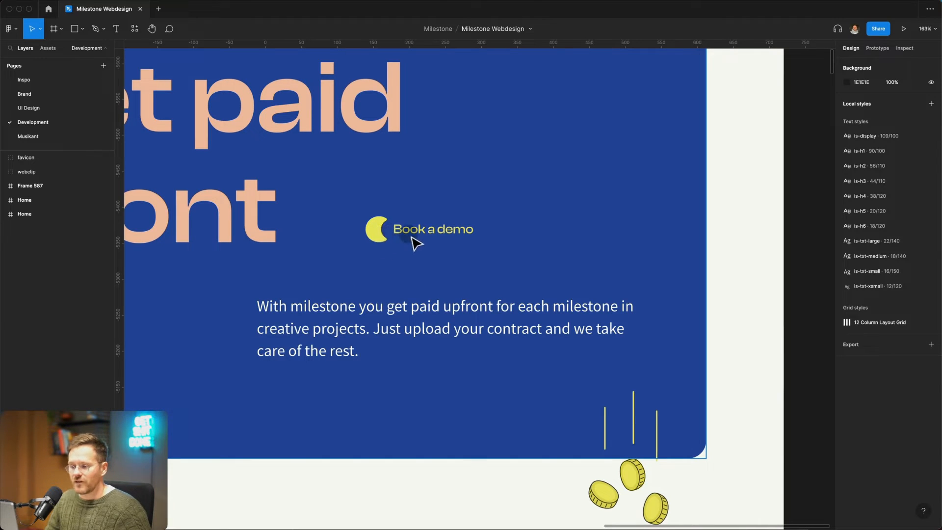
{"action": "mouse_move", "coordinate": [494, 231]}
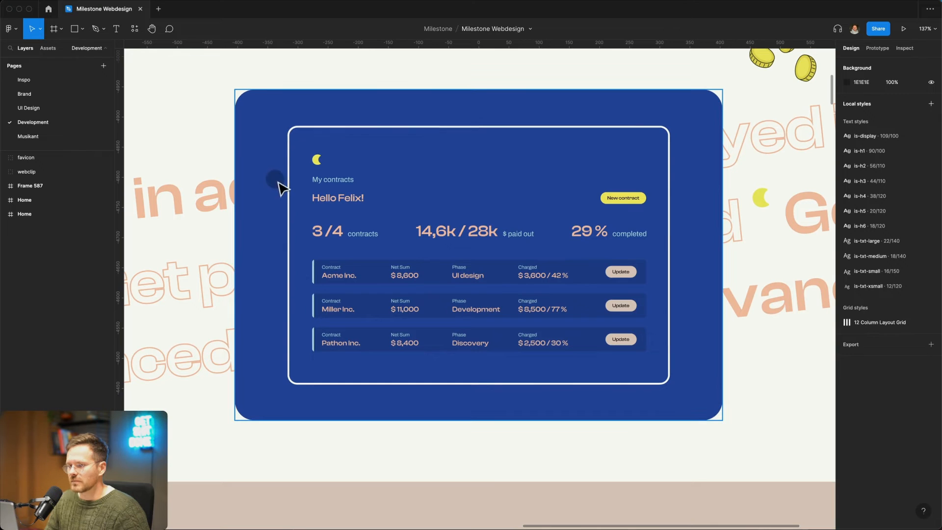
{"action": "mouse_move", "coordinate": [532, 182]}
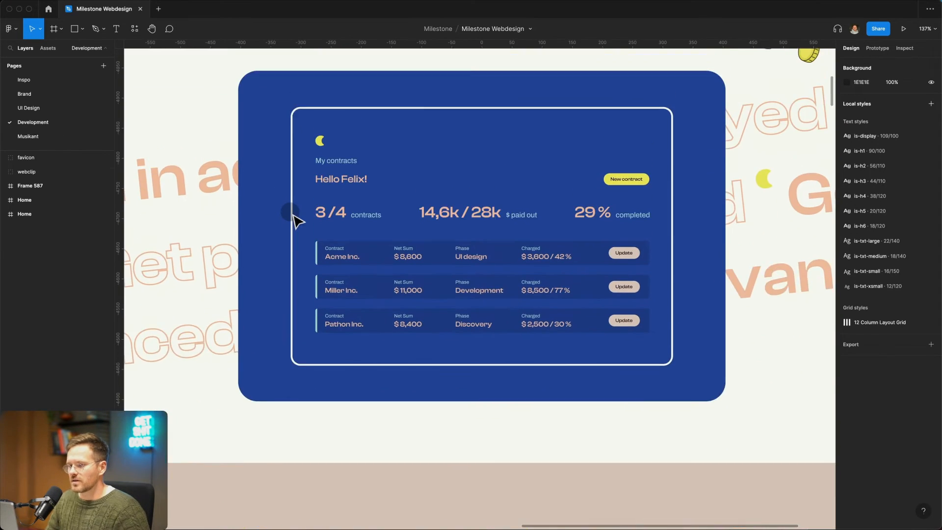
{"action": "scroll", "scroll_direction": "down", "scroll_amount": 3}
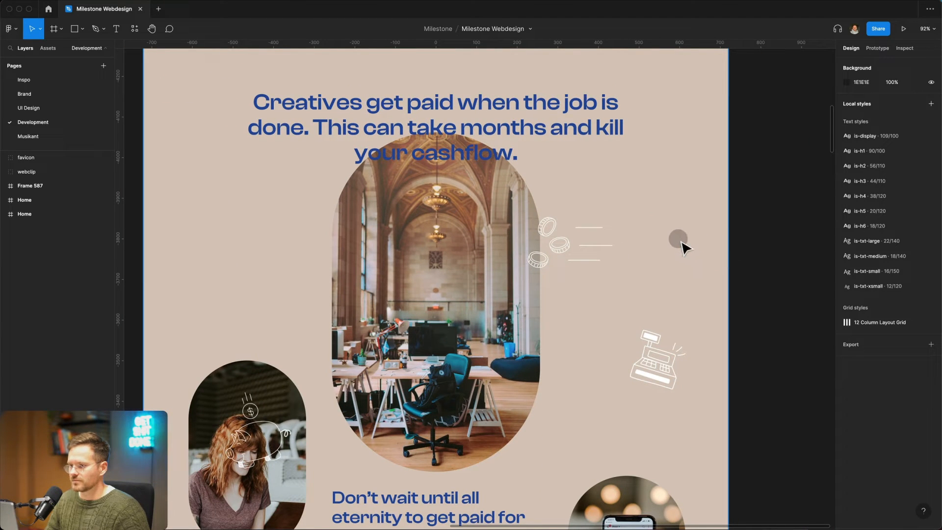
{"action": "mouse_move", "coordinate": [247, 243]}
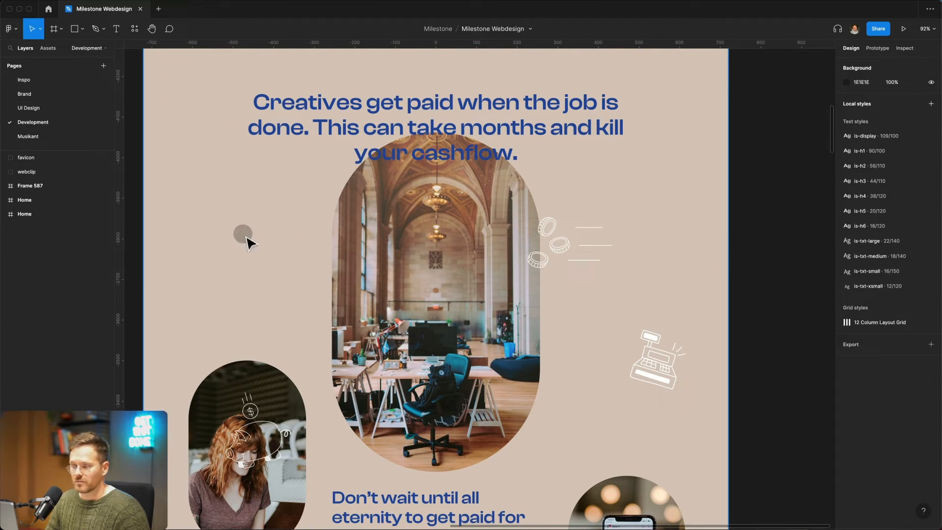
{"action": "scroll", "scroll_direction": "down", "scroll_amount": 3}
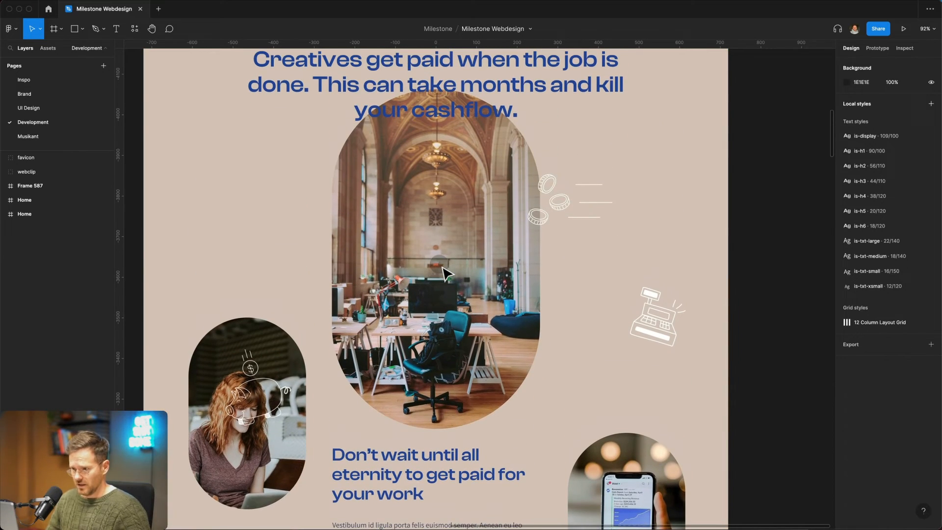
{"action": "mouse_move", "coordinate": [433, 289]}
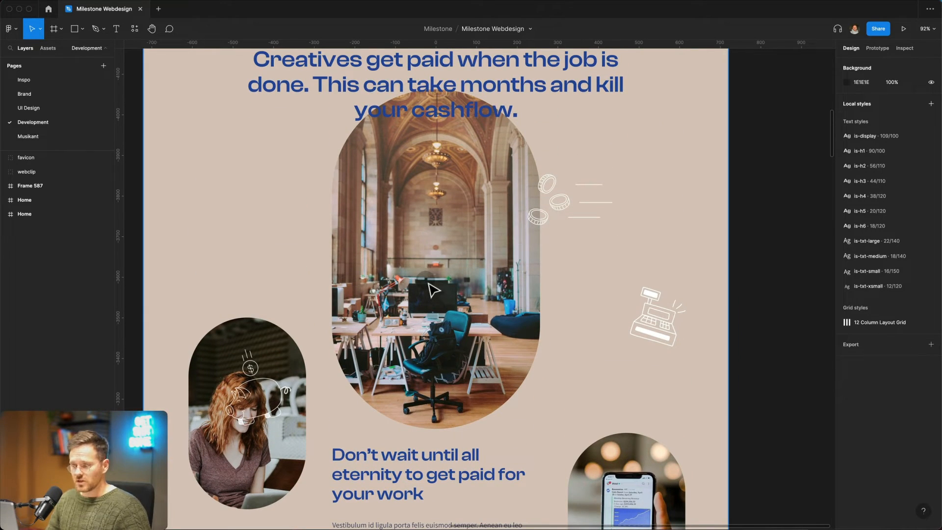
{"action": "mouse_move", "coordinate": [436, 290]}
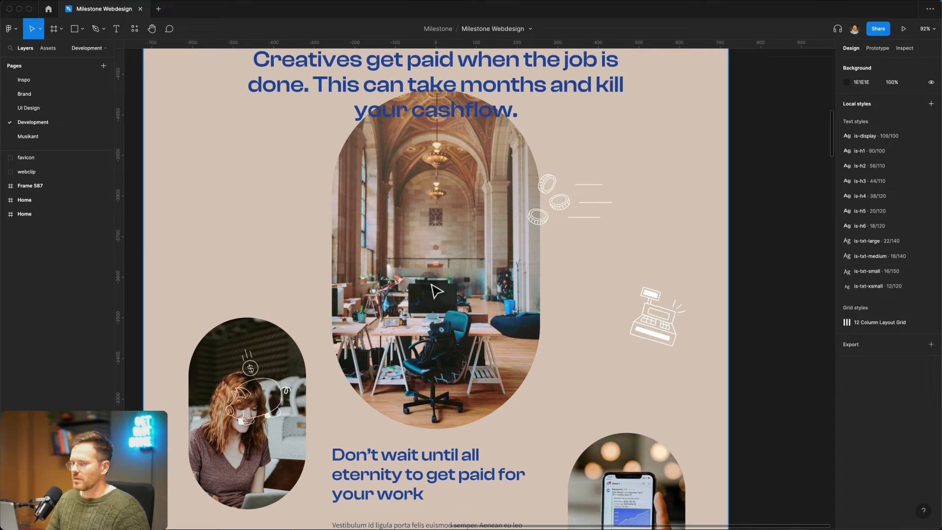
{"action": "scroll", "scroll_direction": "down", "scroll_amount": 3}
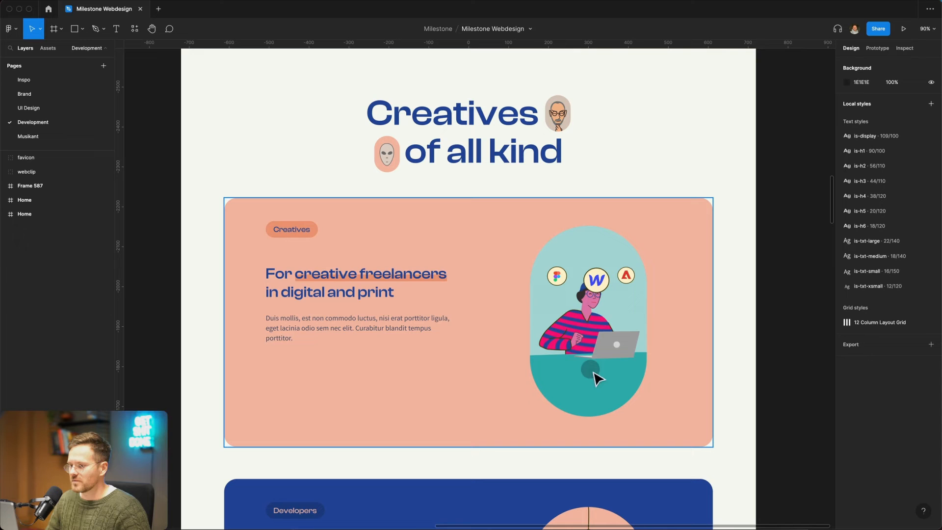
{"action": "mouse_move", "coordinate": [607, 365]}
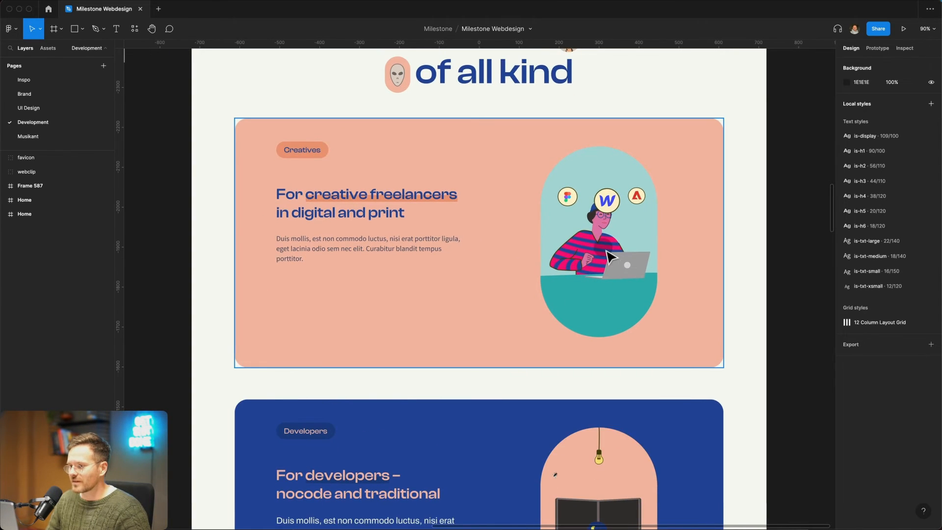
{"action": "scroll", "scroll_direction": "down", "scroll_amount": 3}
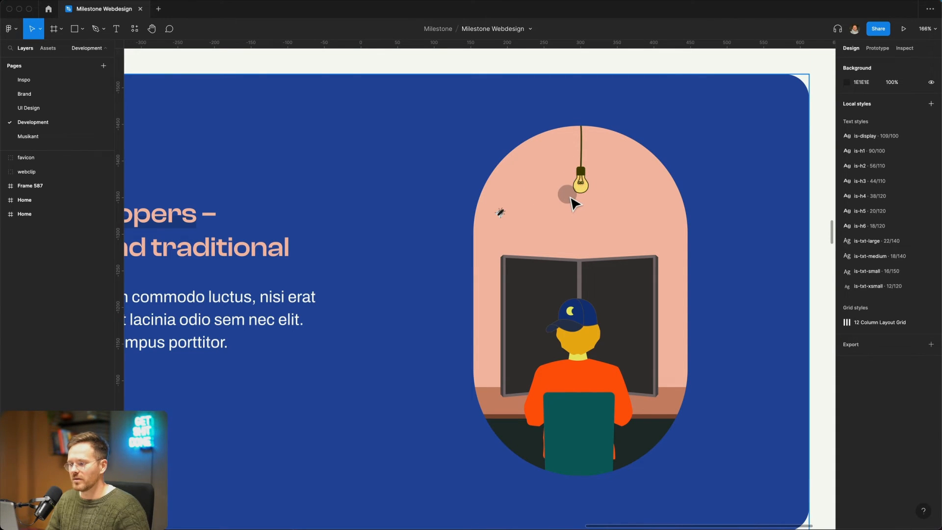
{"action": "scroll", "scroll_direction": "down", "scroll_amount": 3}
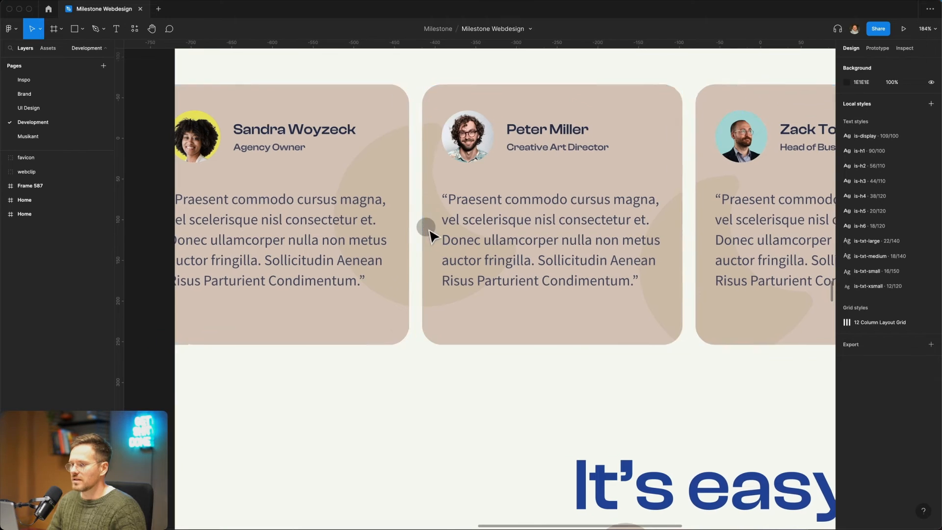
{"action": "right_click", "coordinate": [430, 236]}
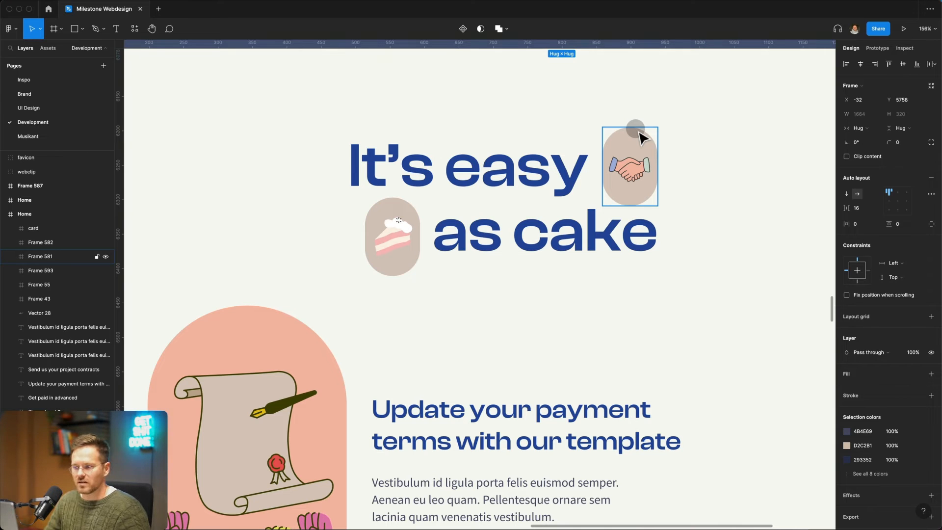
Select step illustrations and scroll past payment terms and project contracts to the moon section
{"action": "left_click", "coordinate": [392, 236]}
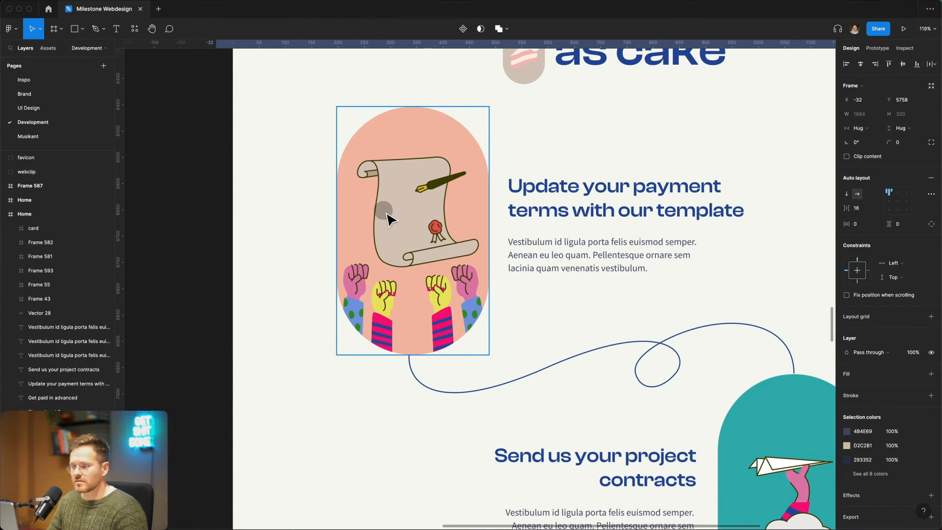
{"action": "mouse_move", "coordinate": [454, 210]}
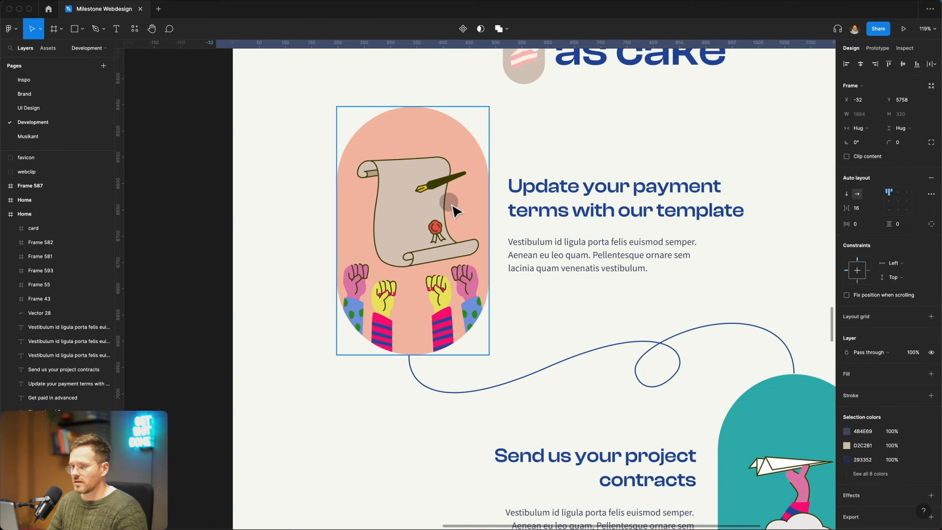
{"action": "mouse_move", "coordinate": [414, 276]}
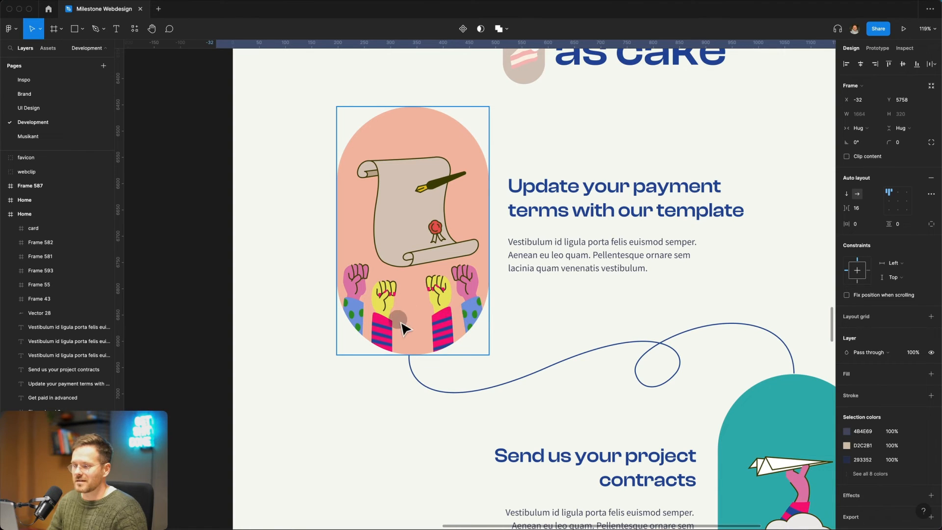
{"action": "mouse_move", "coordinate": [400, 333]}
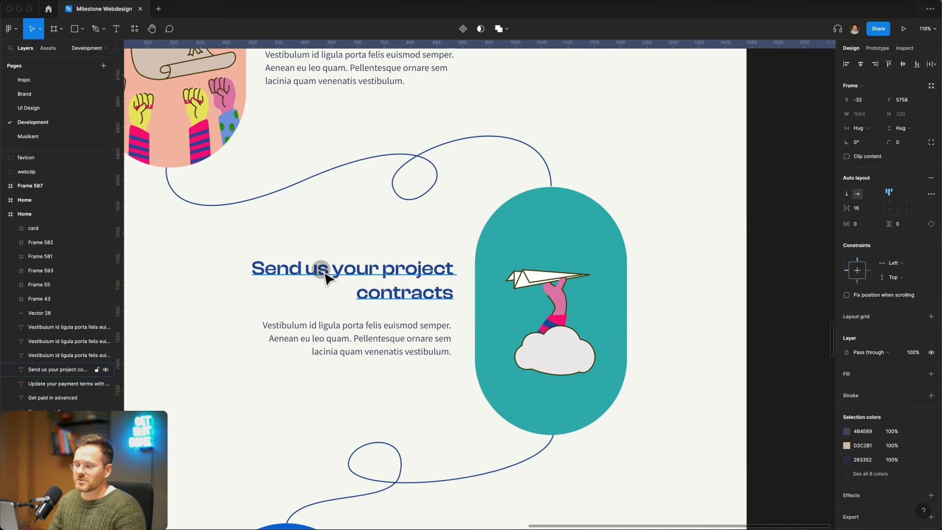
{"action": "left_click", "coordinate": [550, 283]}
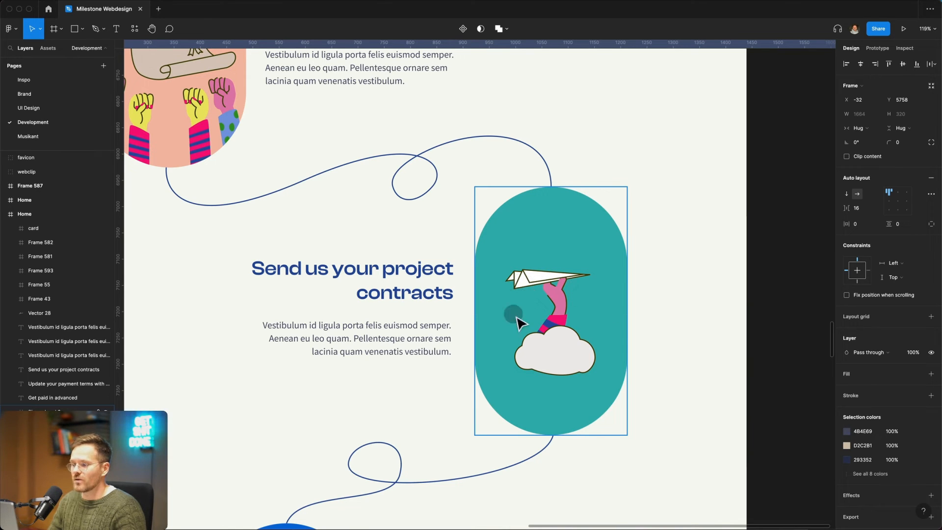
{"action": "mouse_move", "coordinate": [576, 350]}
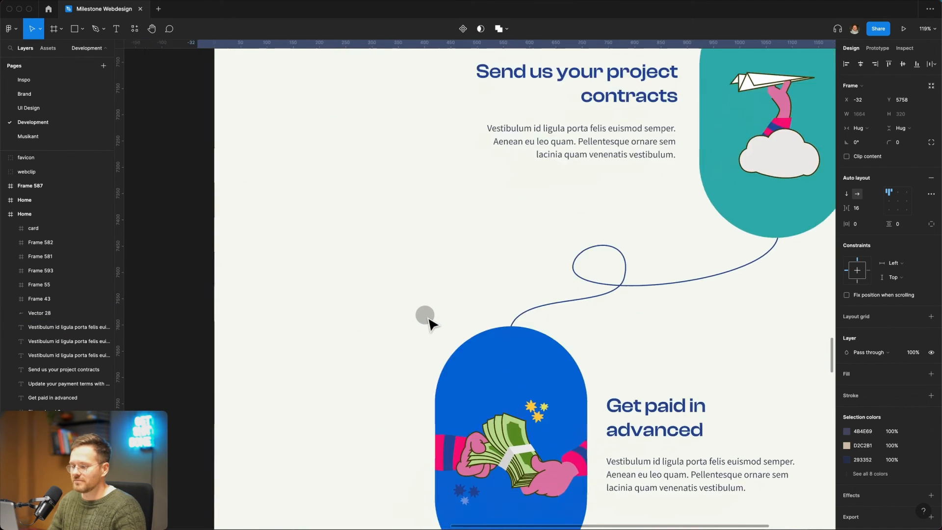
{"action": "scroll", "scroll_direction": "down", "scroll_amount": 3}
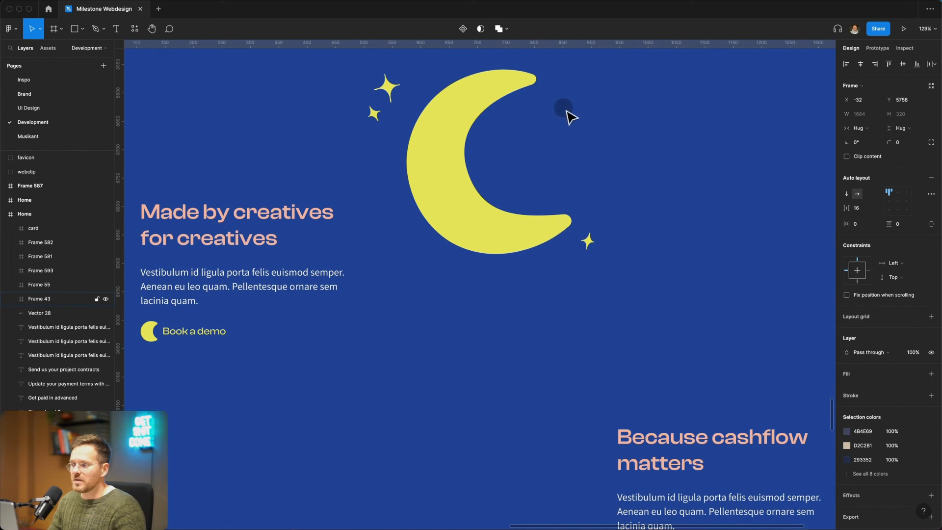
{"action": "mouse_move", "coordinate": [518, 107]}
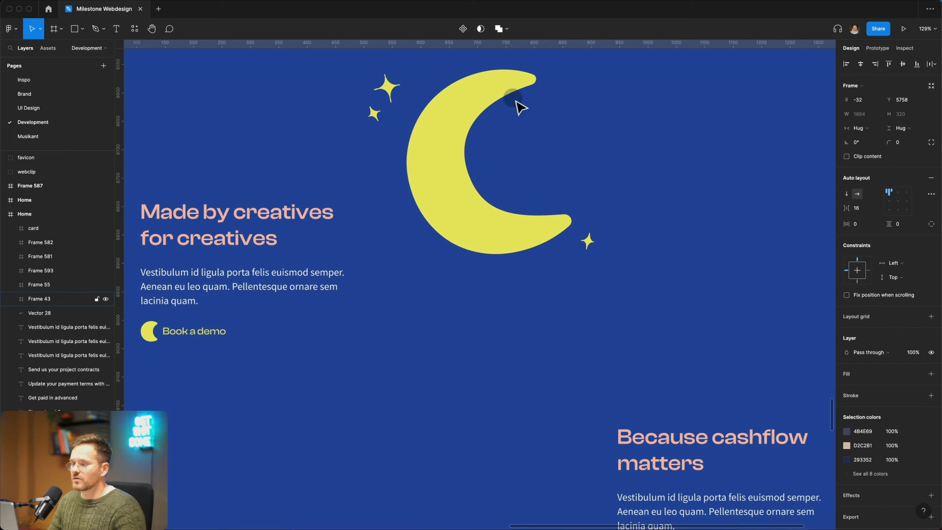
{"action": "mouse_move", "coordinate": [448, 270]}
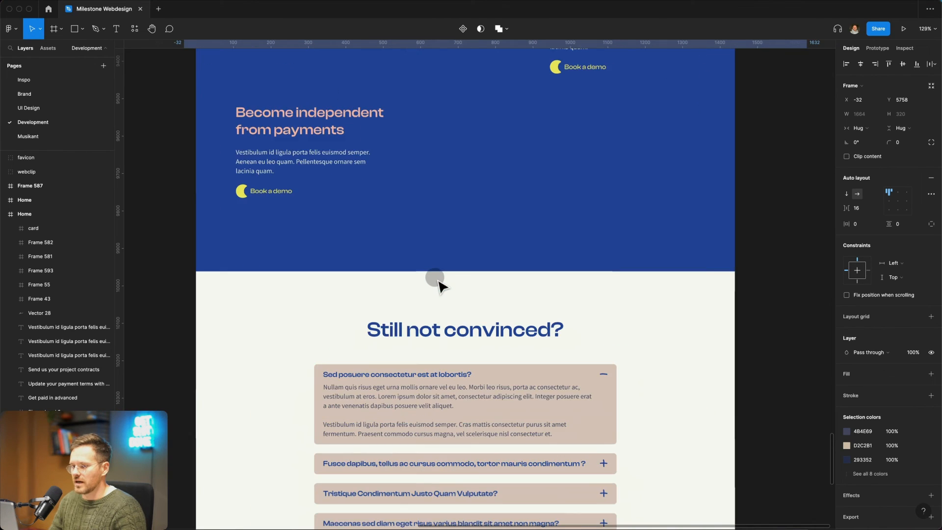
{"action": "scroll", "scroll_direction": "down", "scroll_amount": 3}
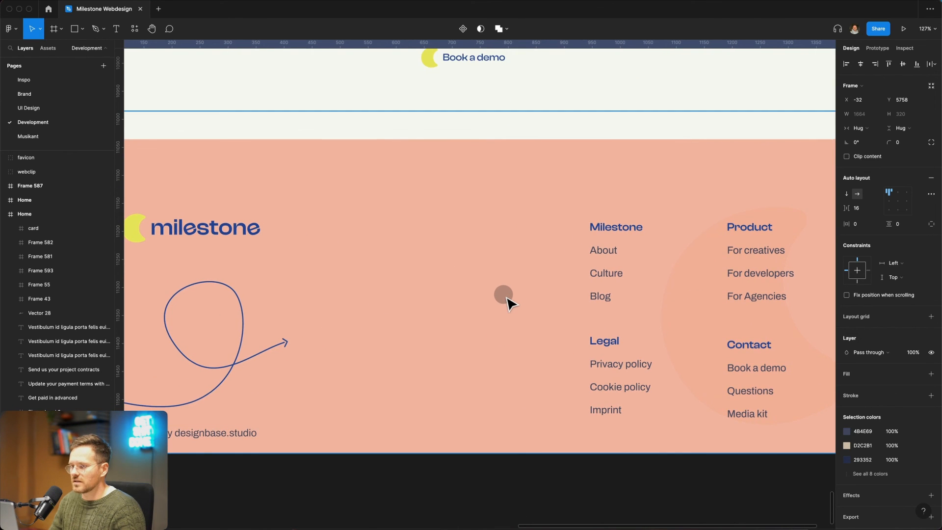
{"action": "scroll", "scroll_direction": "down", "scroll_amount": 3}
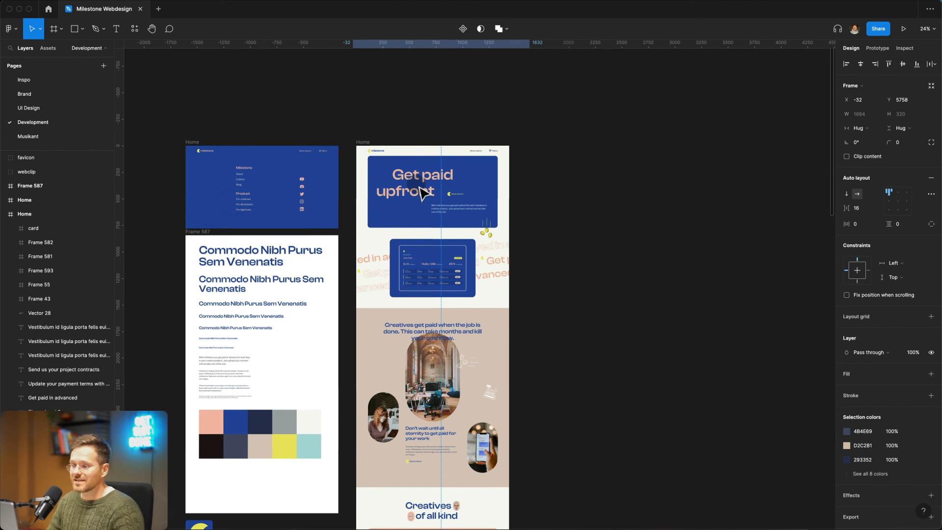
{"action": "mouse_move", "coordinate": [416, 118]}
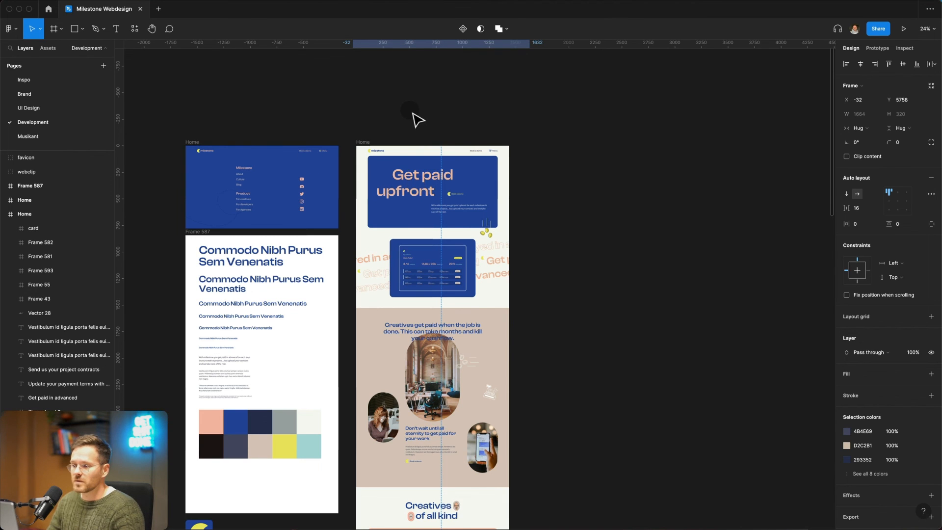